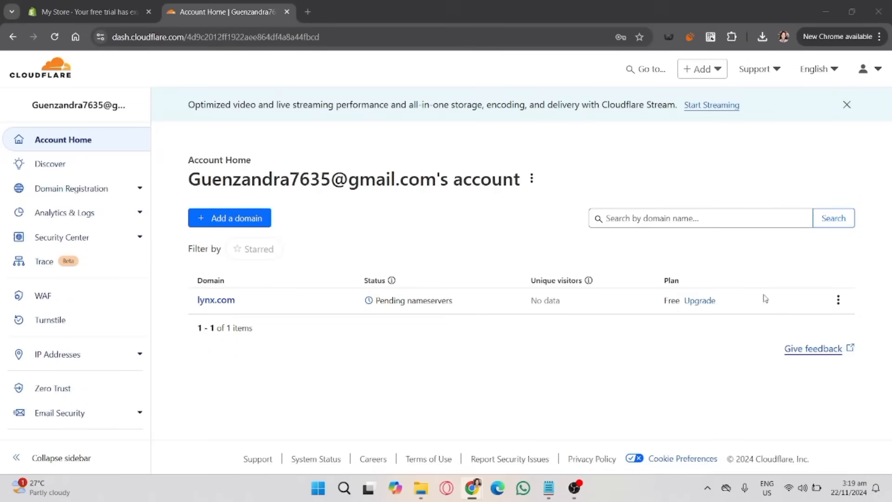
mouse_move(533, 215)
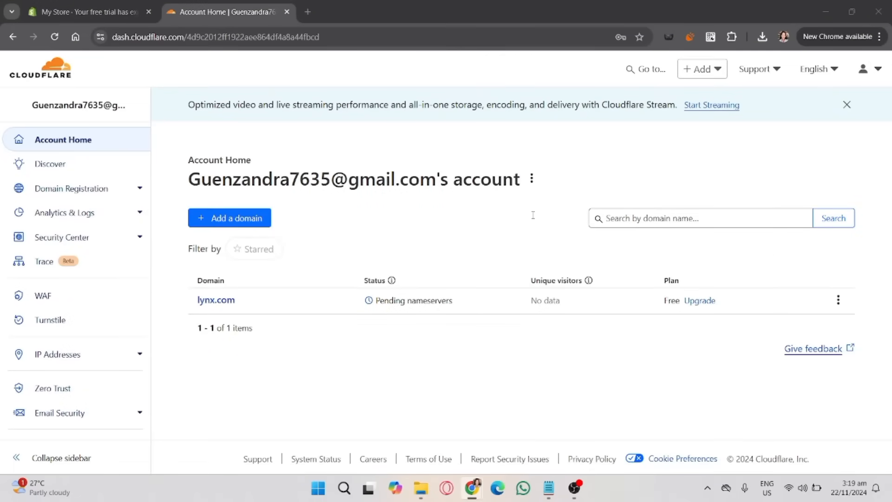
mouse_move(524, 216)
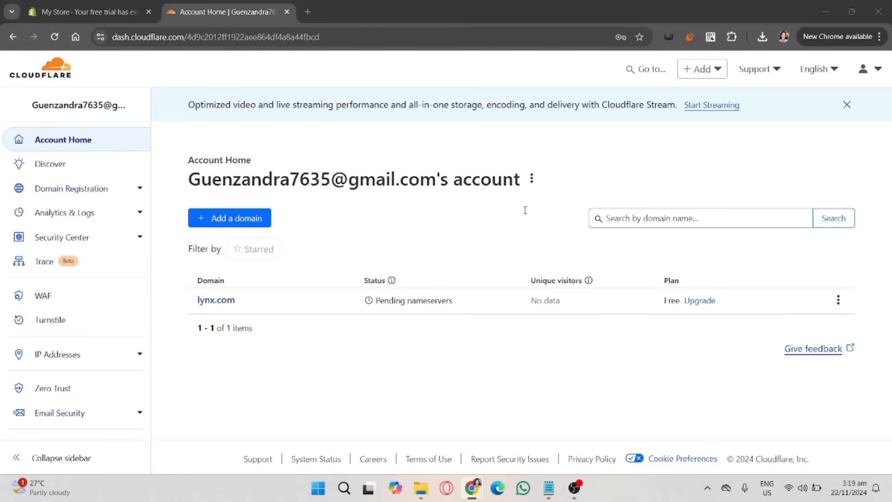
mouse_move(577, 205)
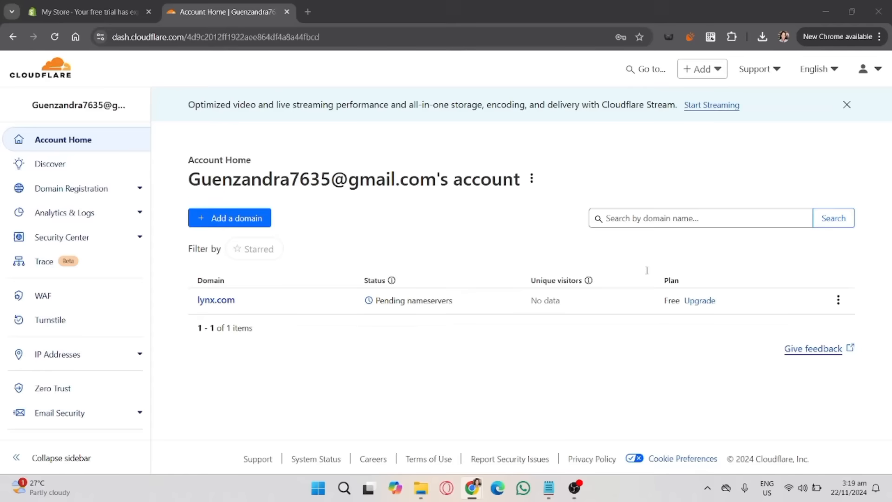
mouse_move(647, 273)
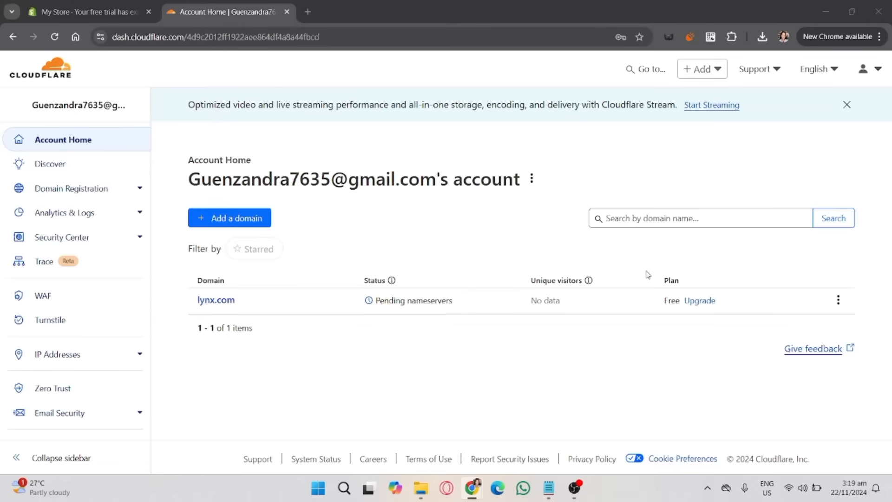
mouse_move(468, 327)
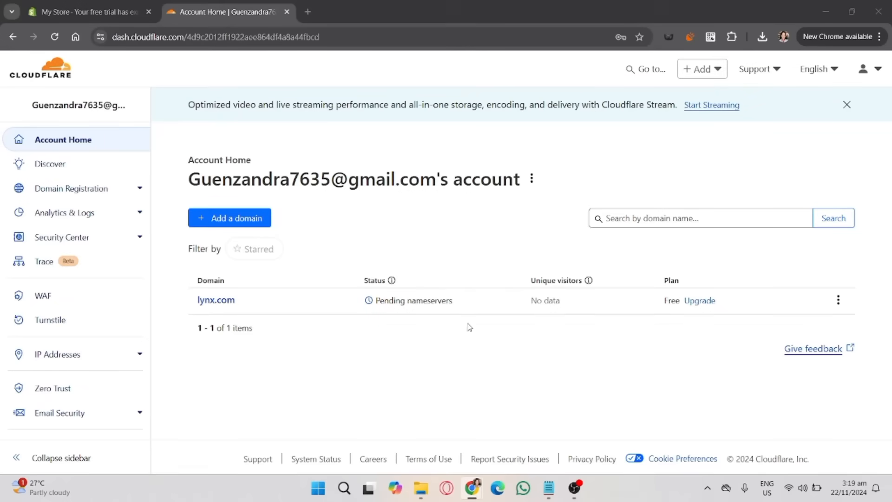
mouse_move(506, 294)
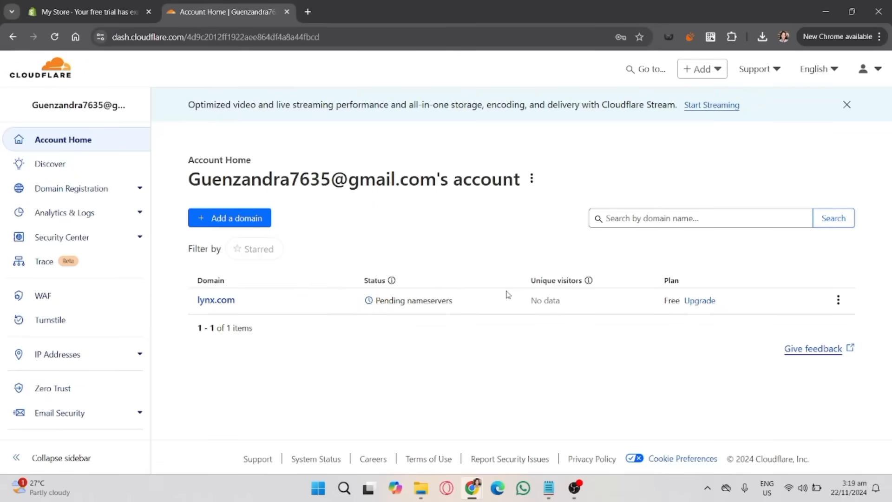
Open the lynx.com domain overview and expand Security in the sidebar to show its subsections.
click(215, 299)
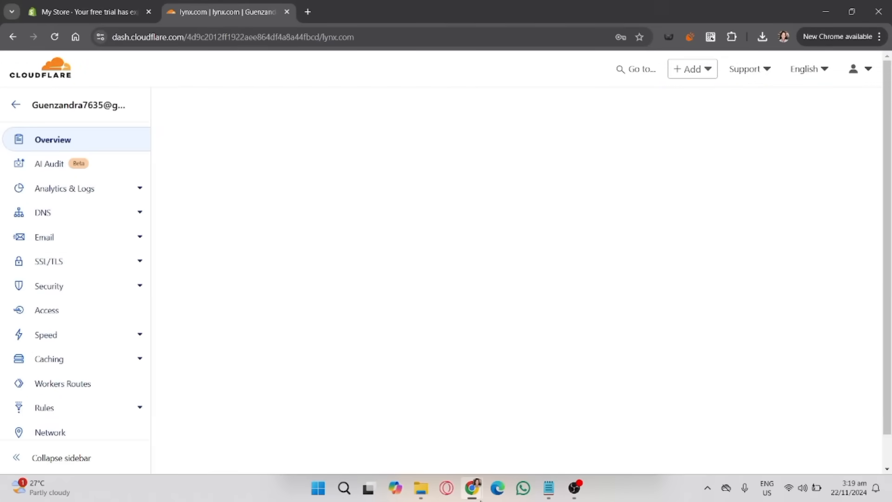
click(52, 140)
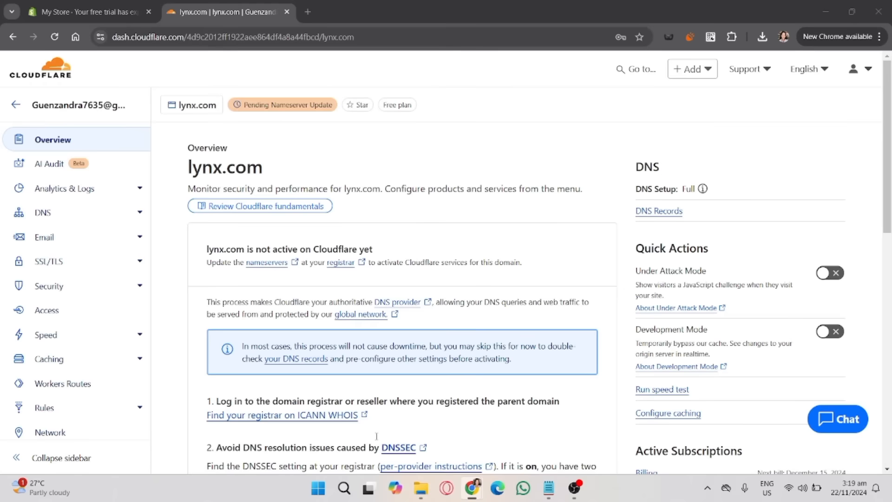
mouse_move(510, 429)
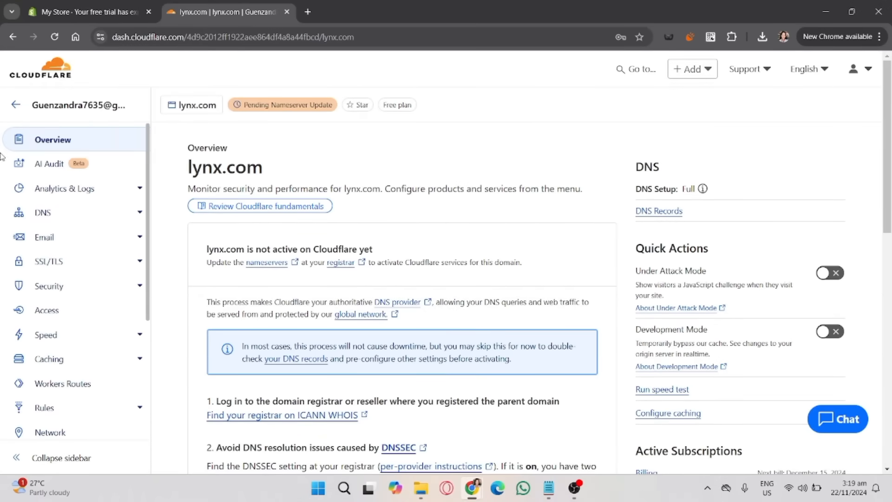
mouse_move(83, 205)
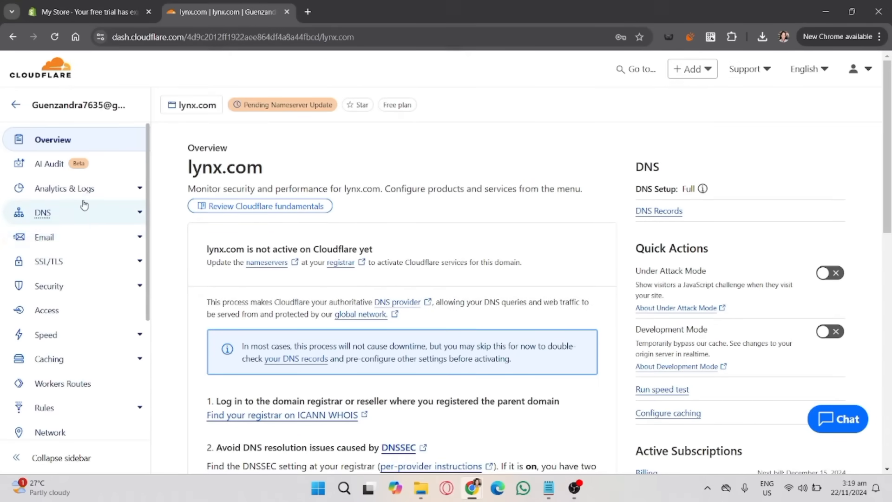
click(48, 285)
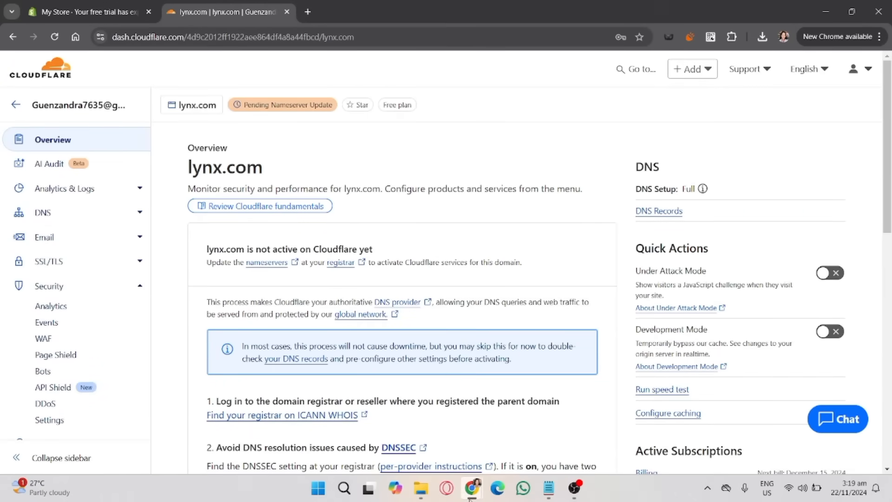
mouse_move(378, 426)
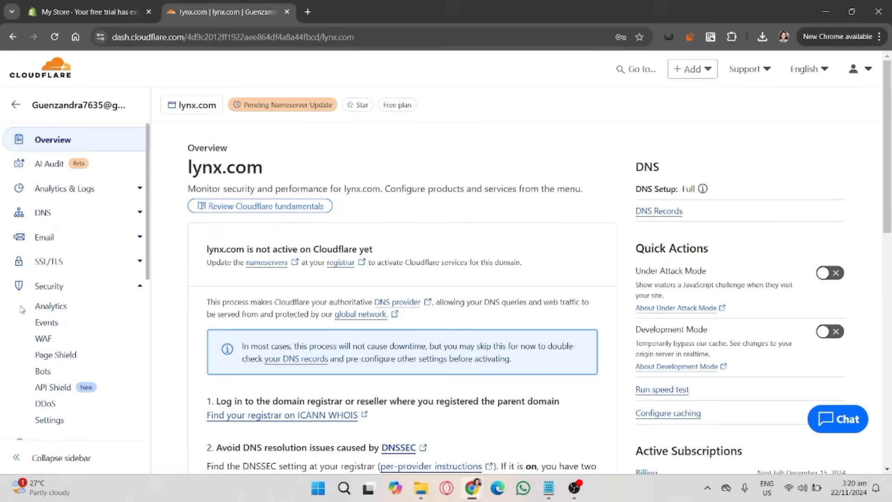
click(43, 339)
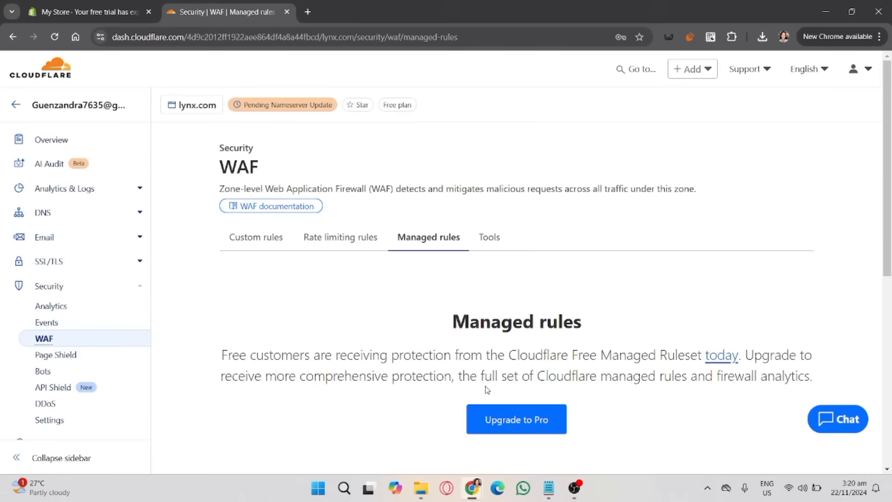
mouse_move(516, 434)
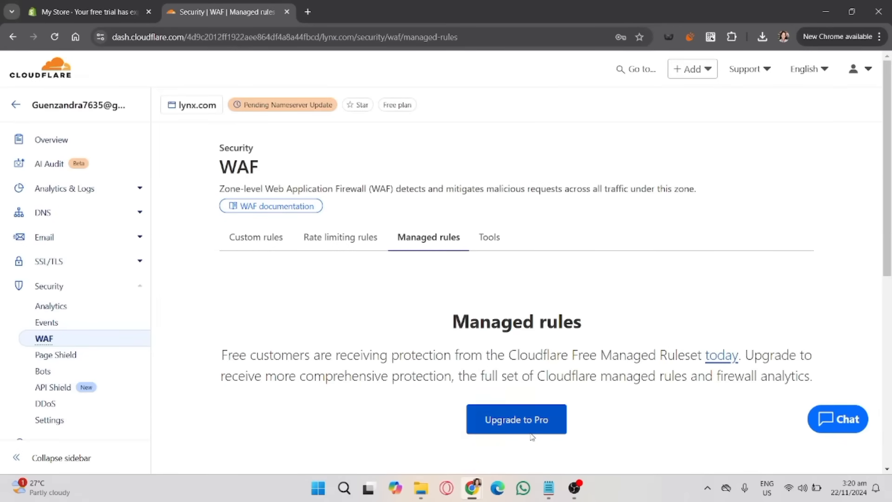
scroll(down, 3)
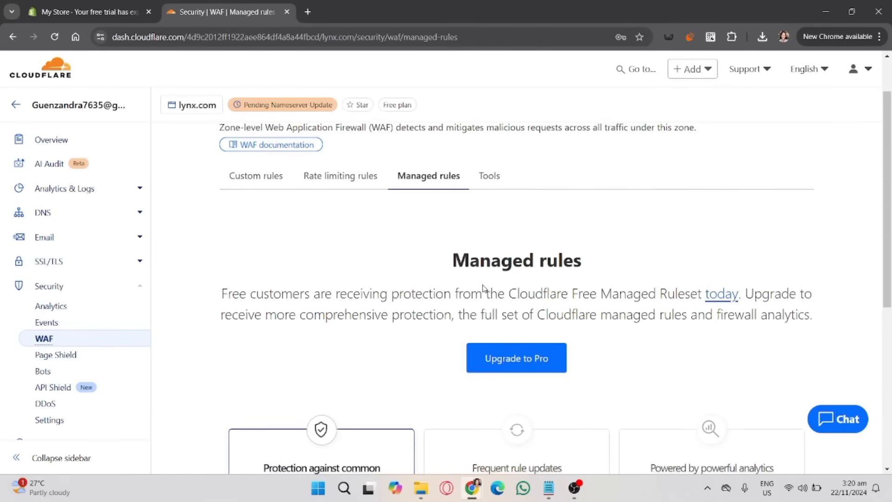
scroll(down, 3)
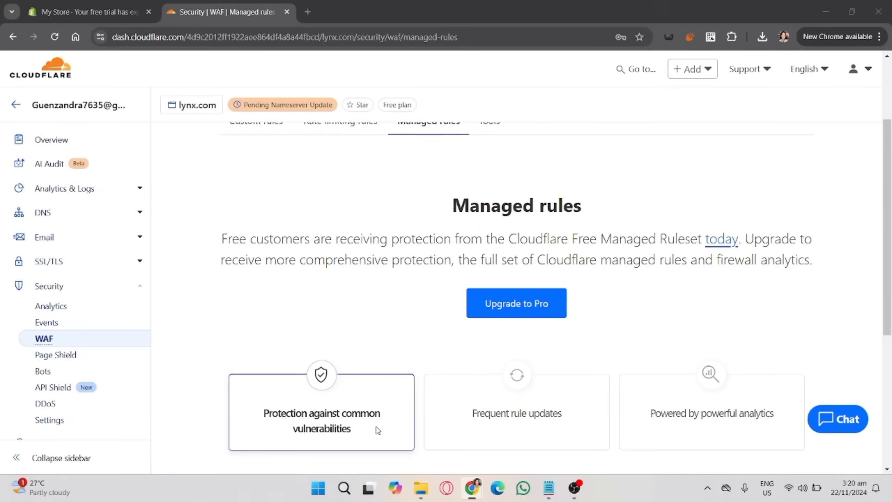
mouse_move(431, 331)
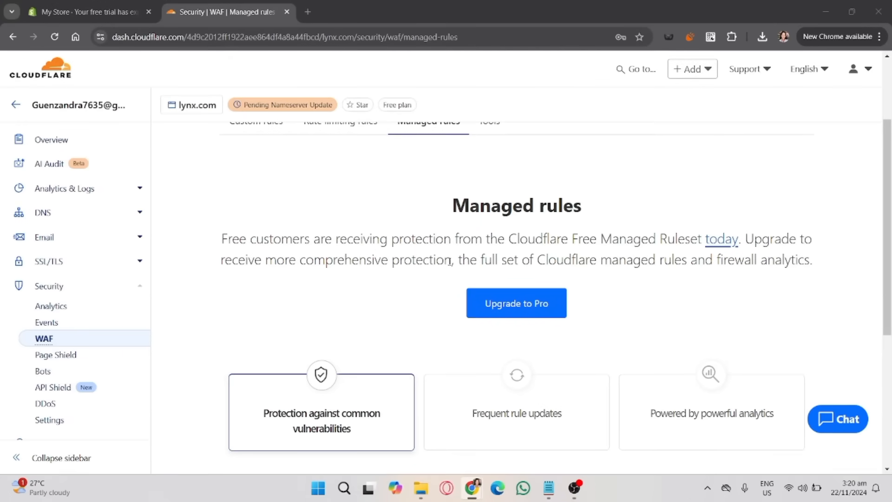
mouse_move(470, 249)
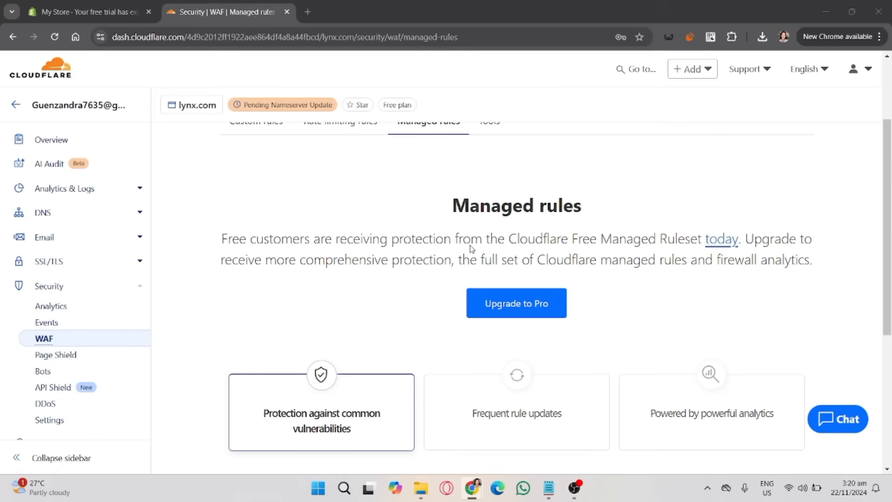
mouse_move(472, 220)
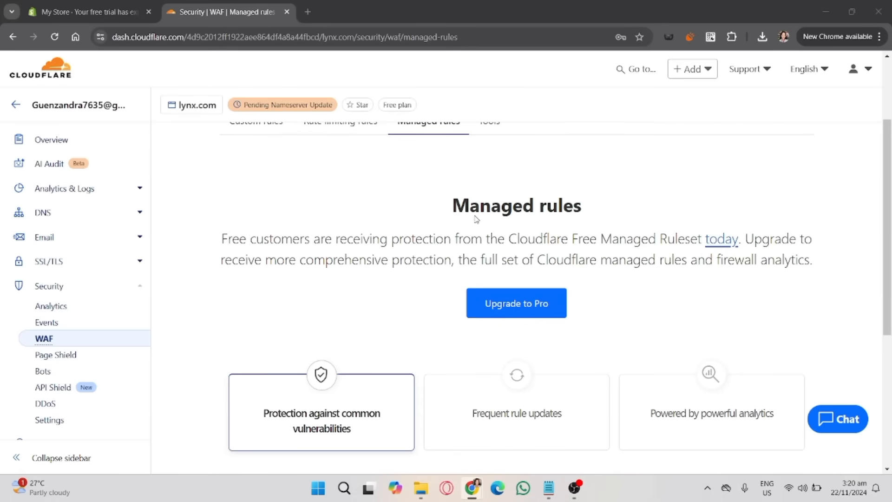
mouse_move(604, 329)
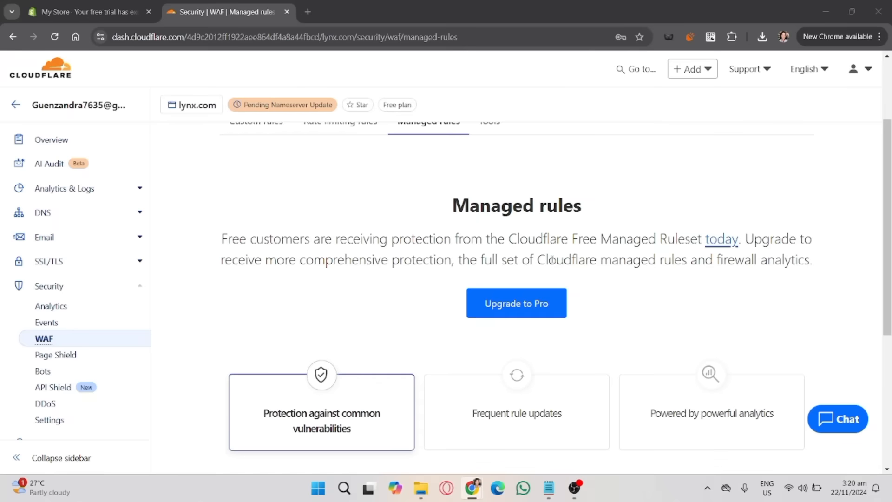
mouse_move(479, 256)
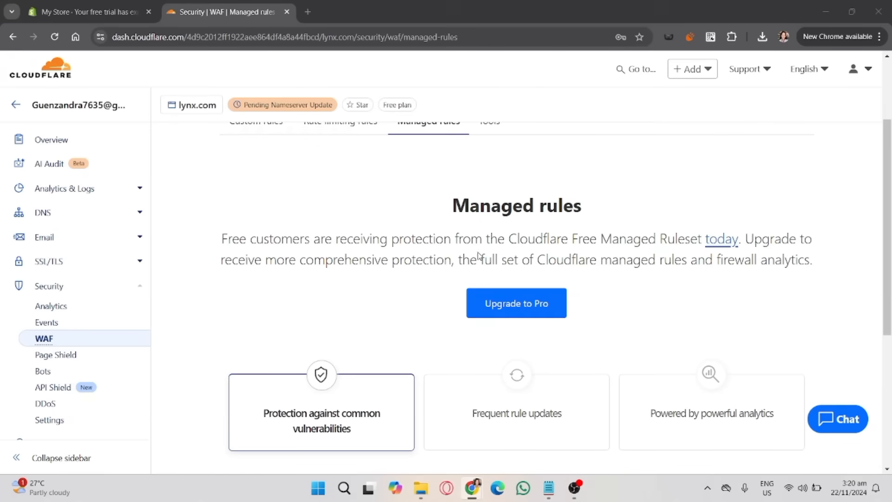
mouse_move(550, 415)
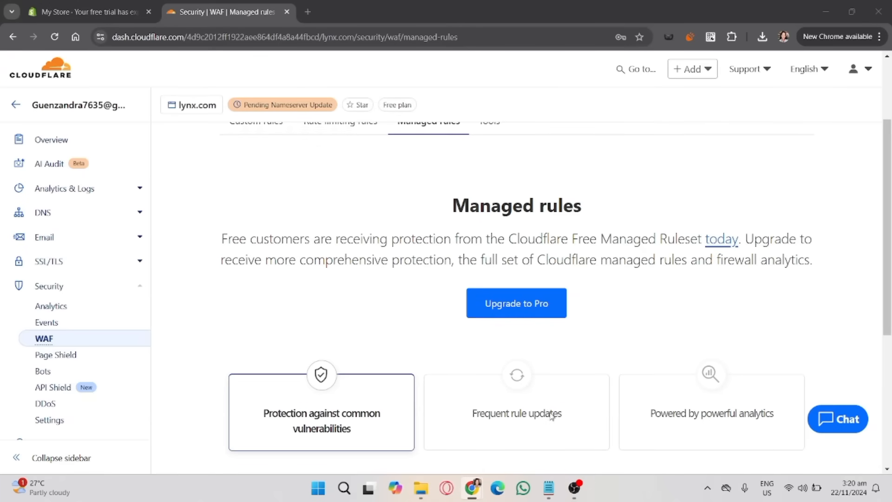
mouse_move(559, 436)
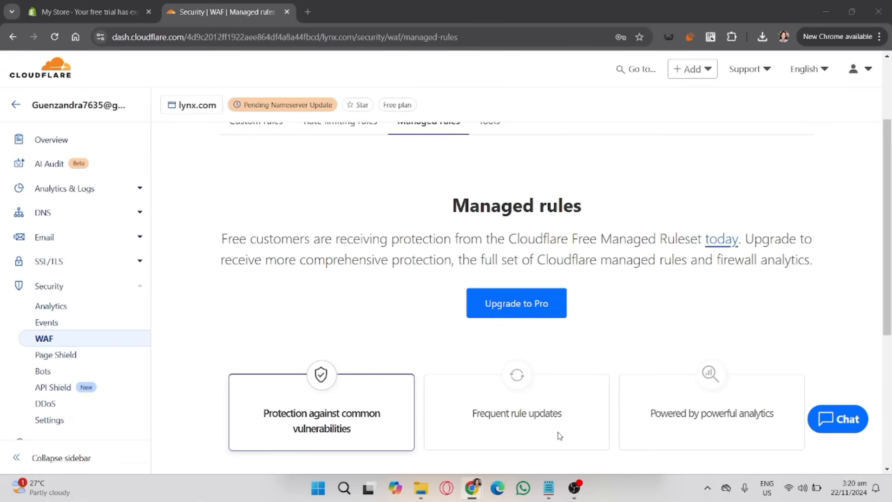
scroll(up, 3)
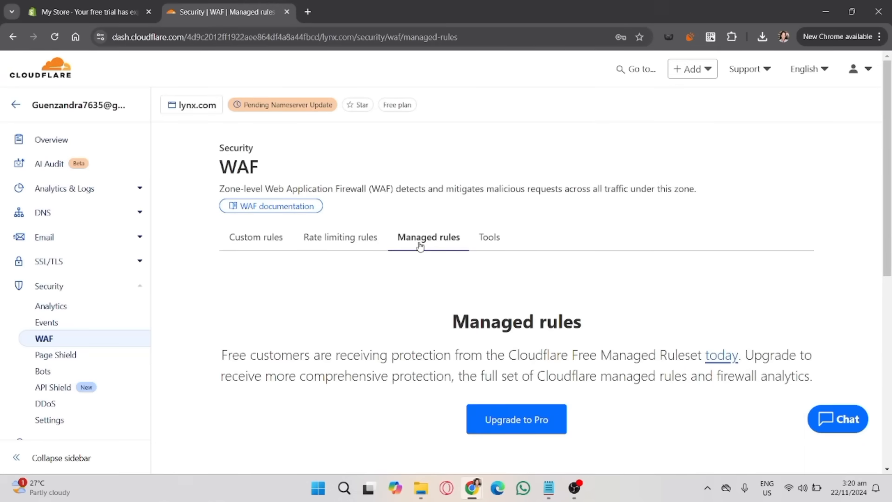
scroll(down, 3)
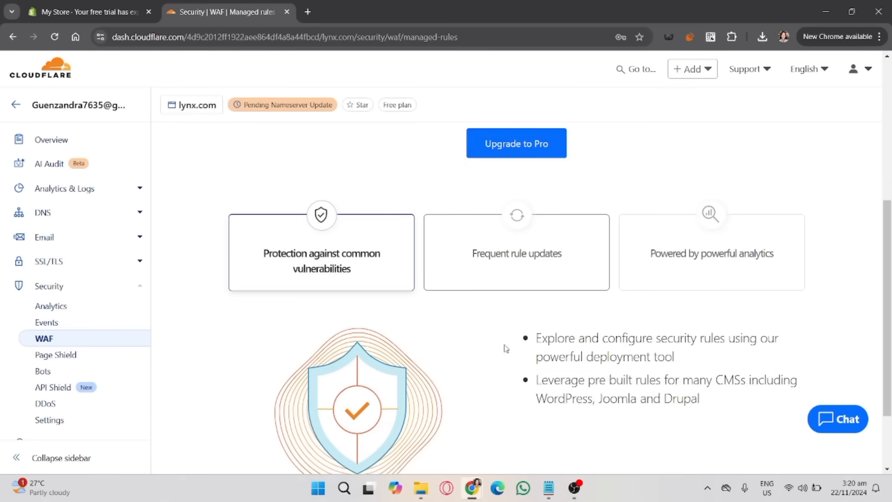
scroll(up, 3)
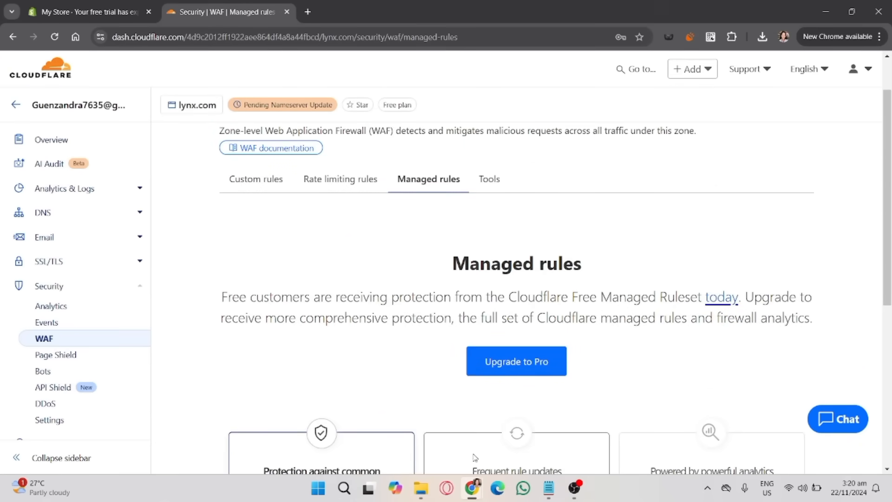
mouse_move(541, 441)
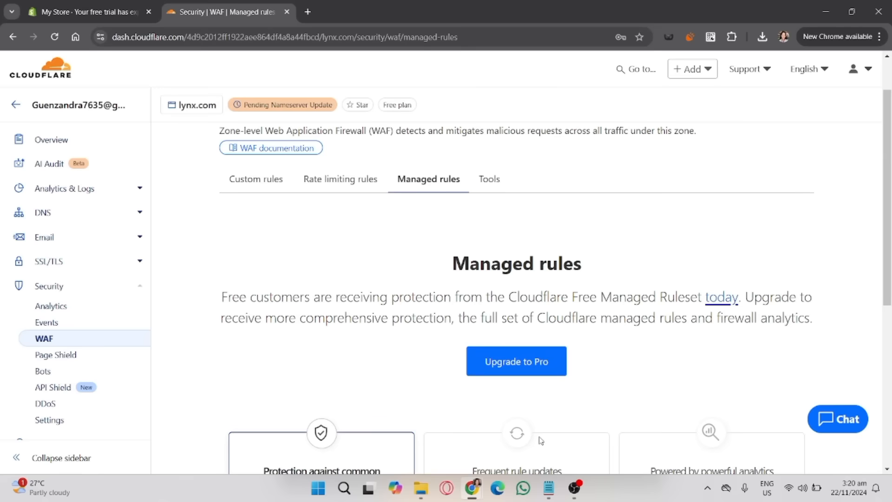
mouse_move(408, 293)
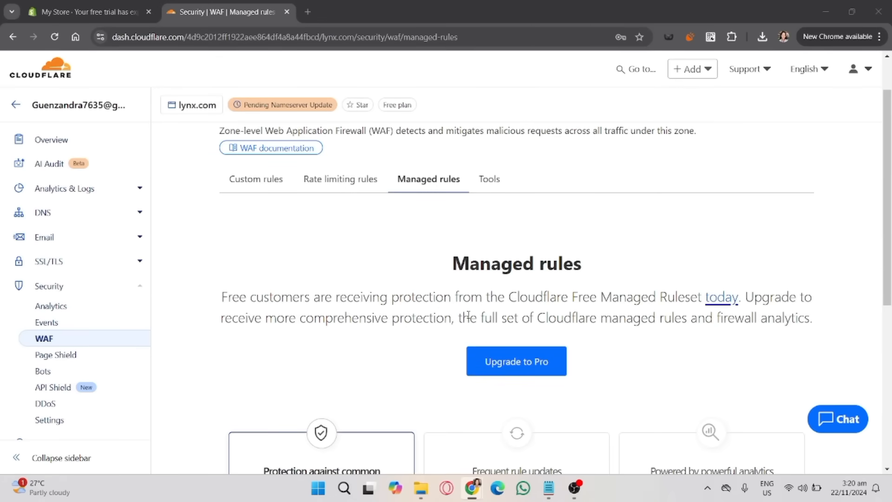
mouse_move(586, 278)
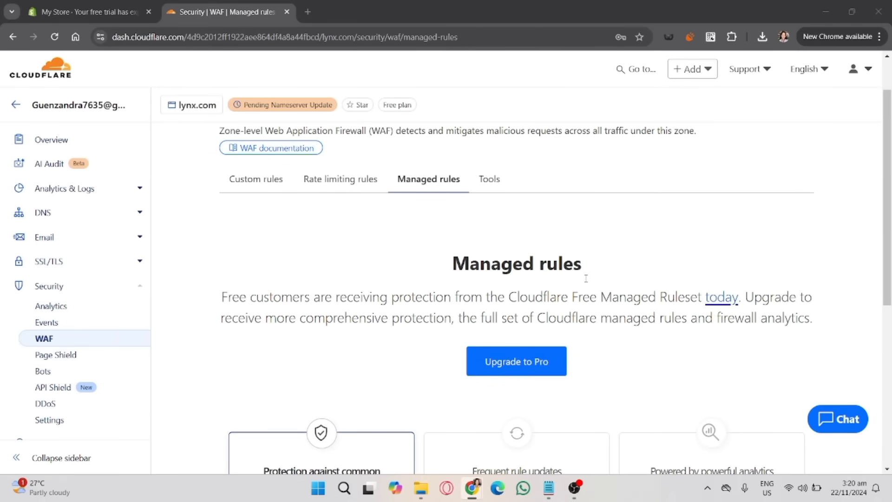
mouse_move(623, 308)
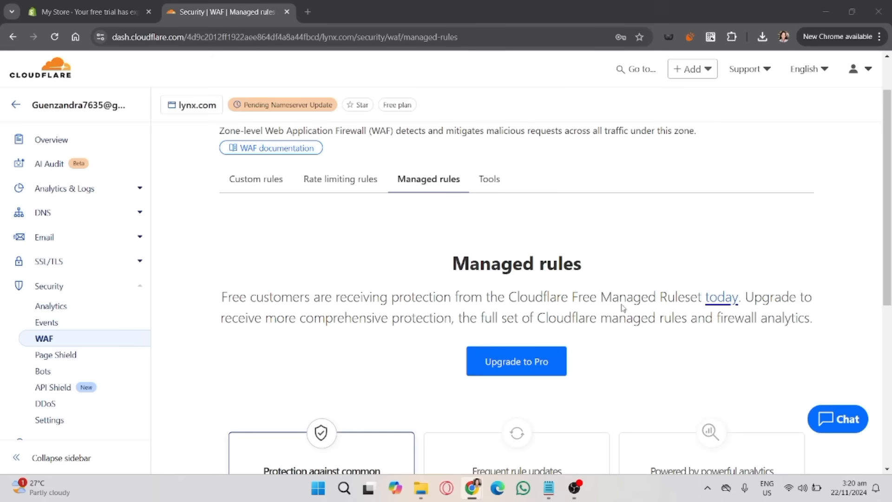
mouse_move(653, 274)
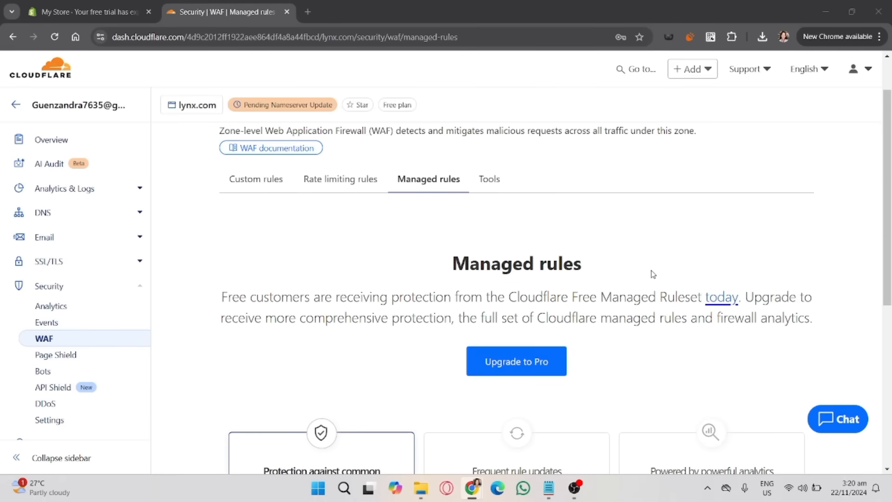
mouse_move(461, 287)
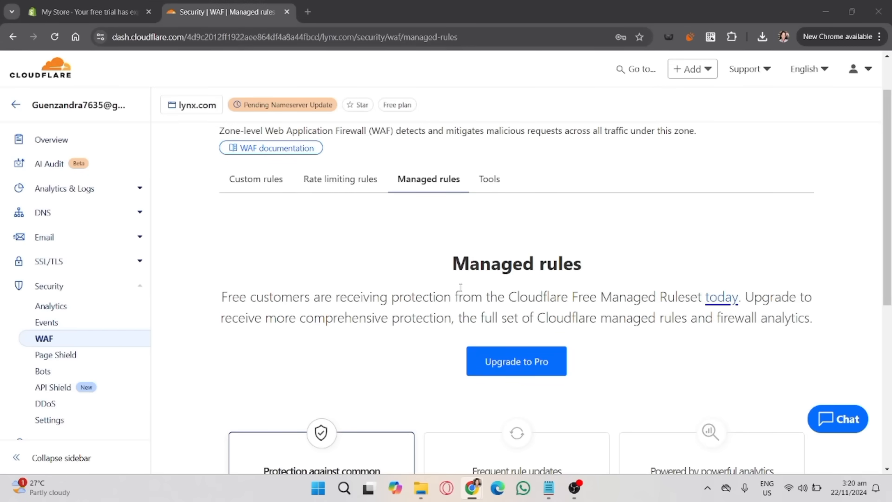
mouse_move(465, 307)
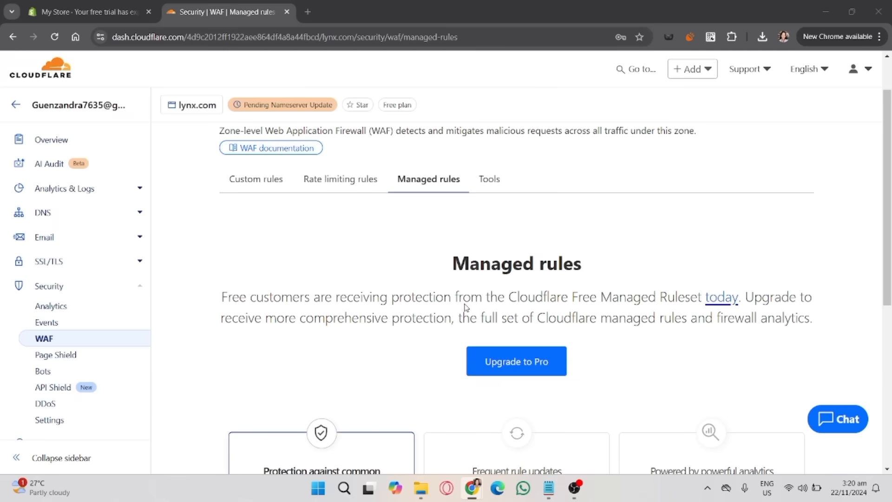
mouse_move(550, 324)
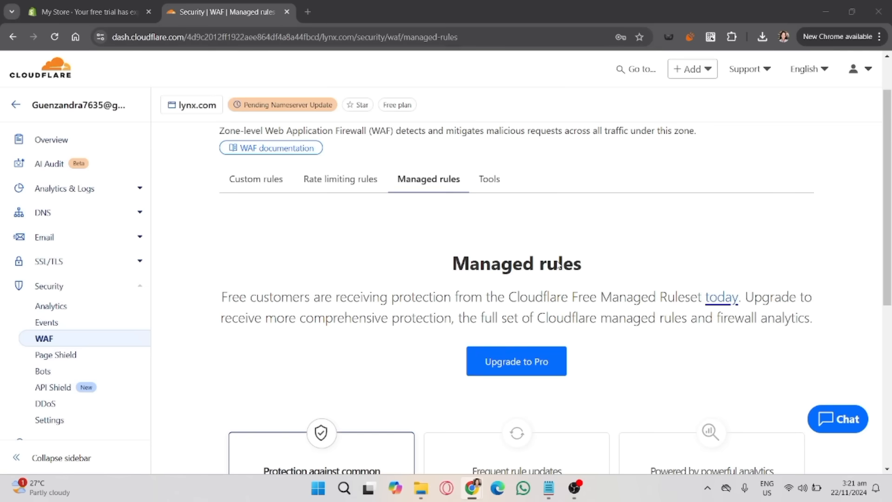
mouse_move(537, 319)
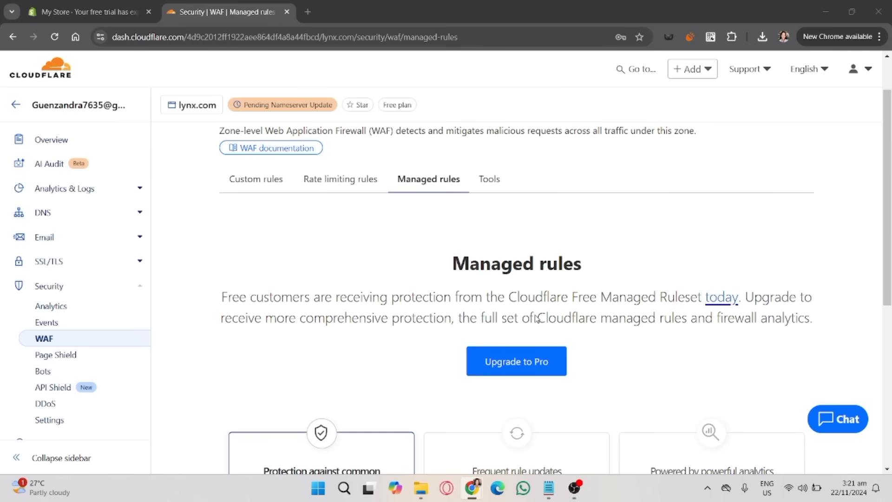
mouse_move(488, 391)
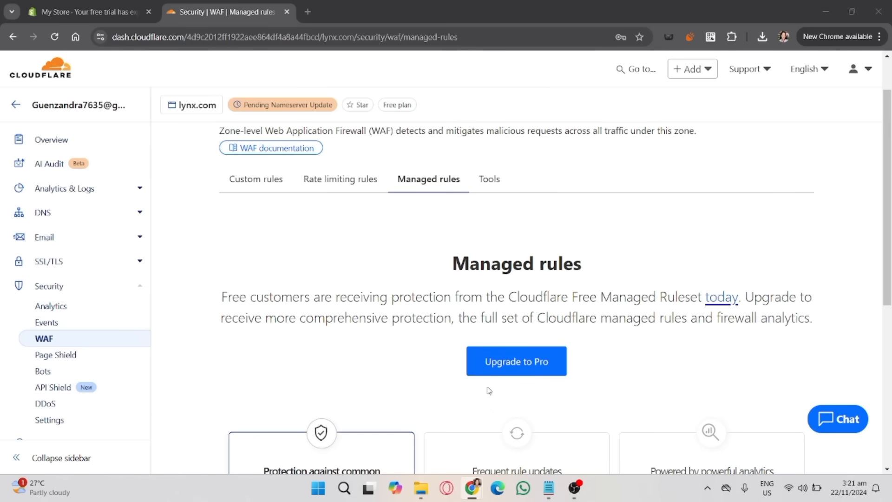
mouse_move(488, 390)
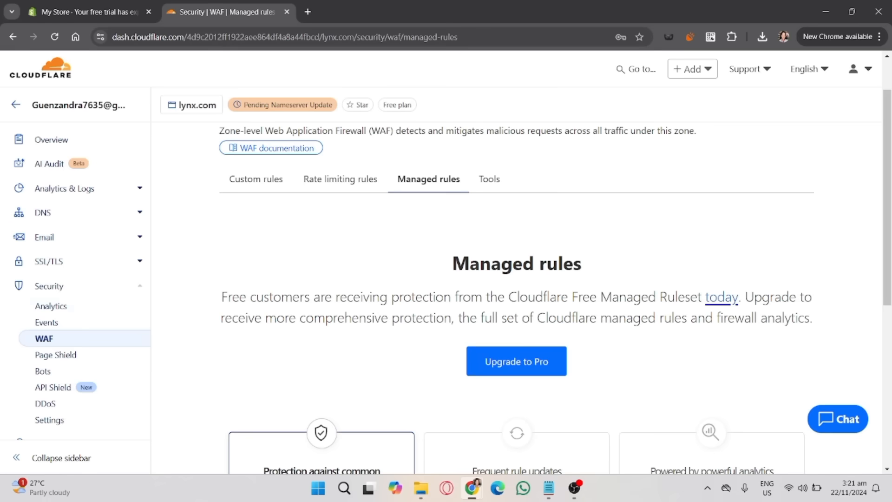
scroll(down, 3)
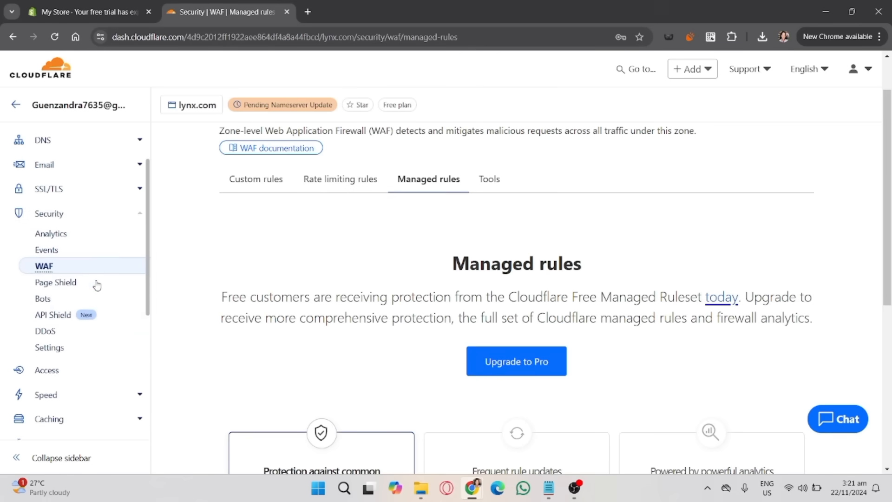